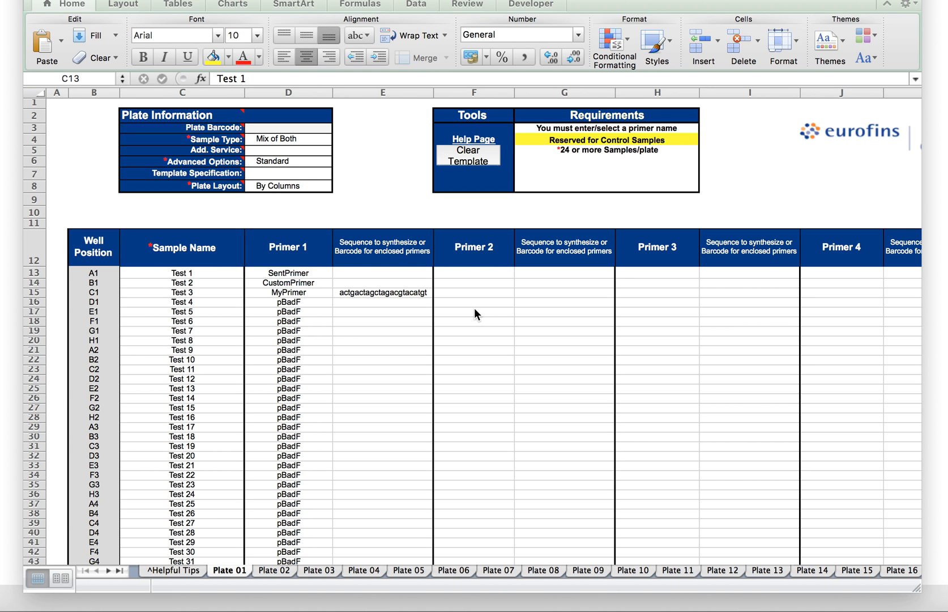
mouse_move(372, 307)
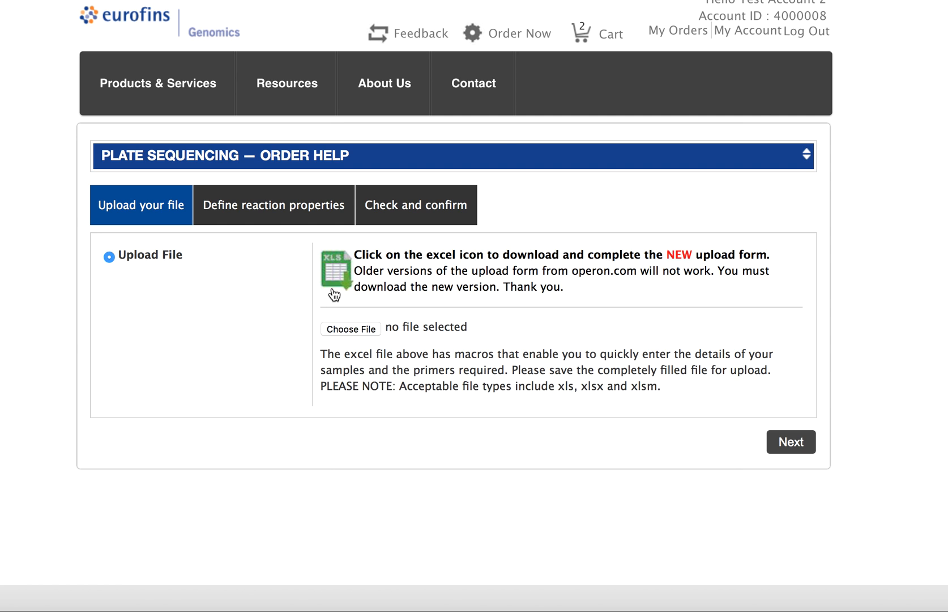
- Show the Order Now product menu with the sequencing options
left_click(521, 33)
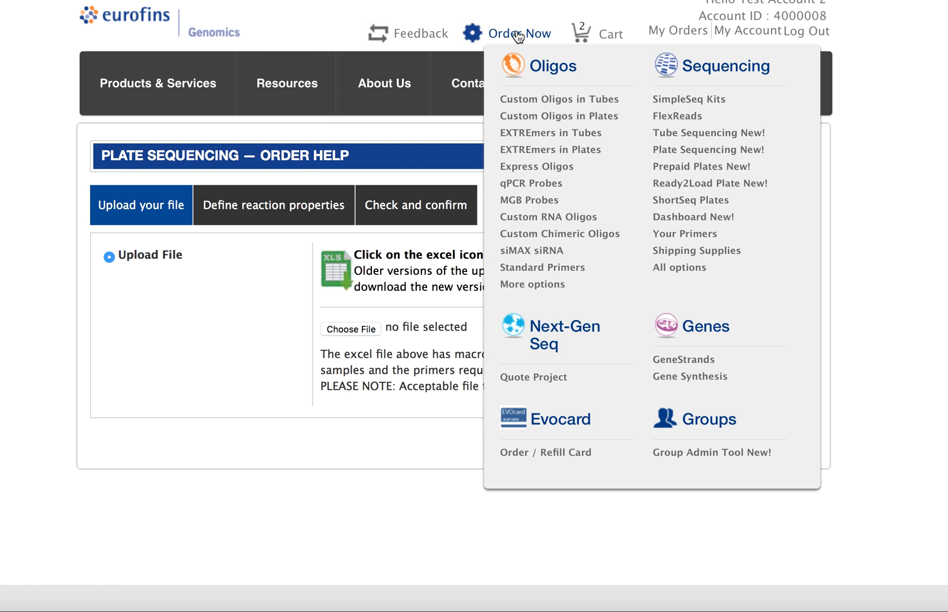
mouse_move(511, 39)
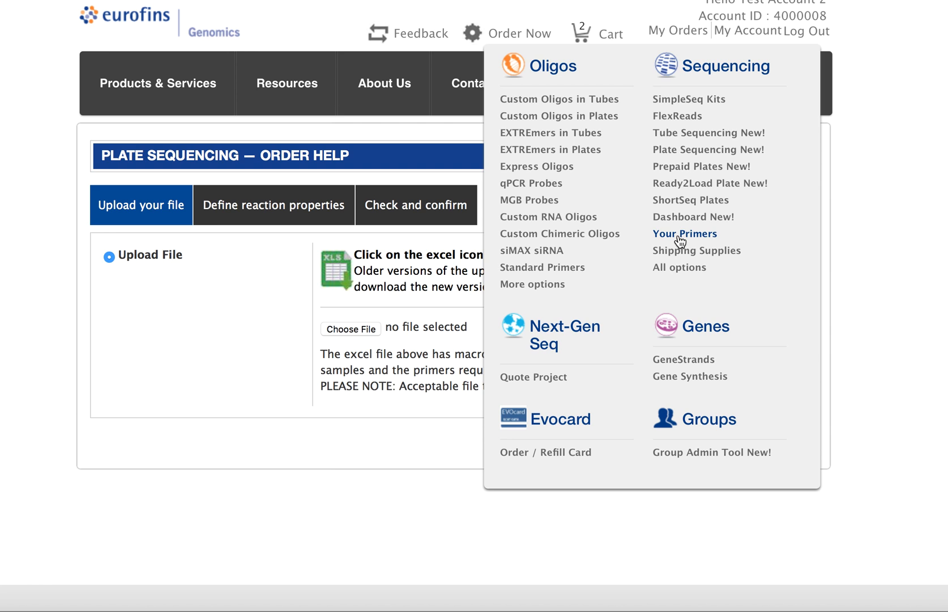
- View the My Favourite Primers list down to the Stored section with CustomPrimer and SentPrimer
left_click(684, 234)
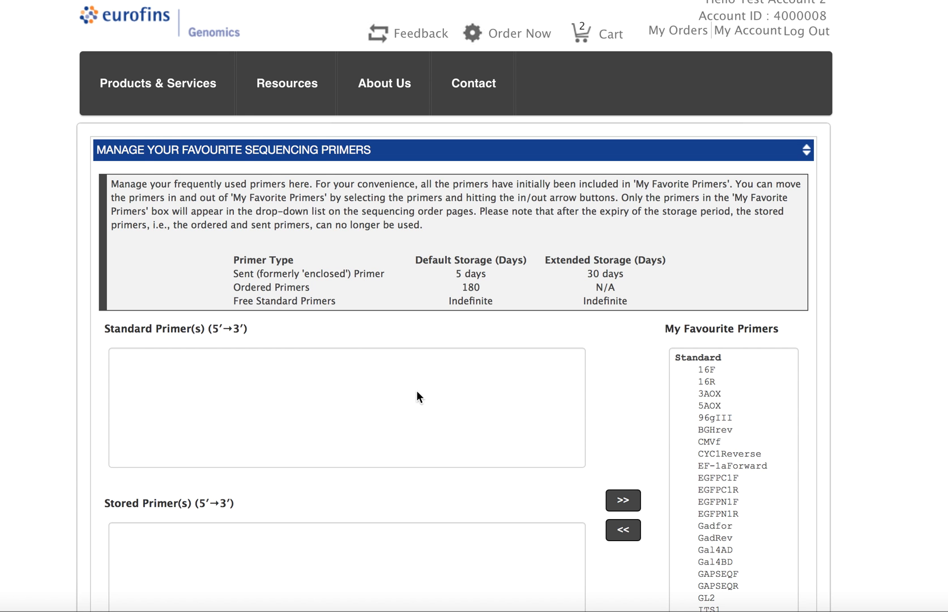
scroll("down", 3)
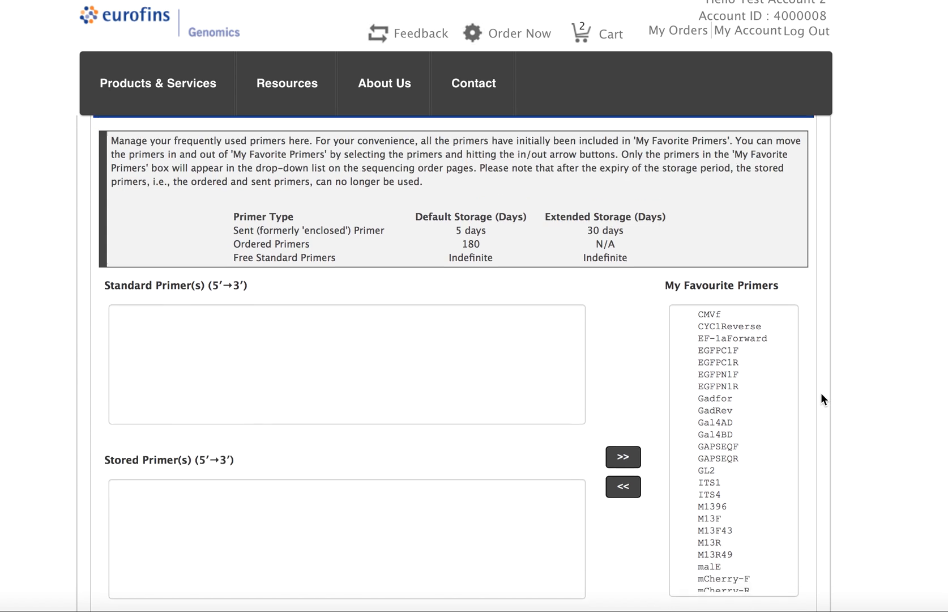
scroll("down", 3)
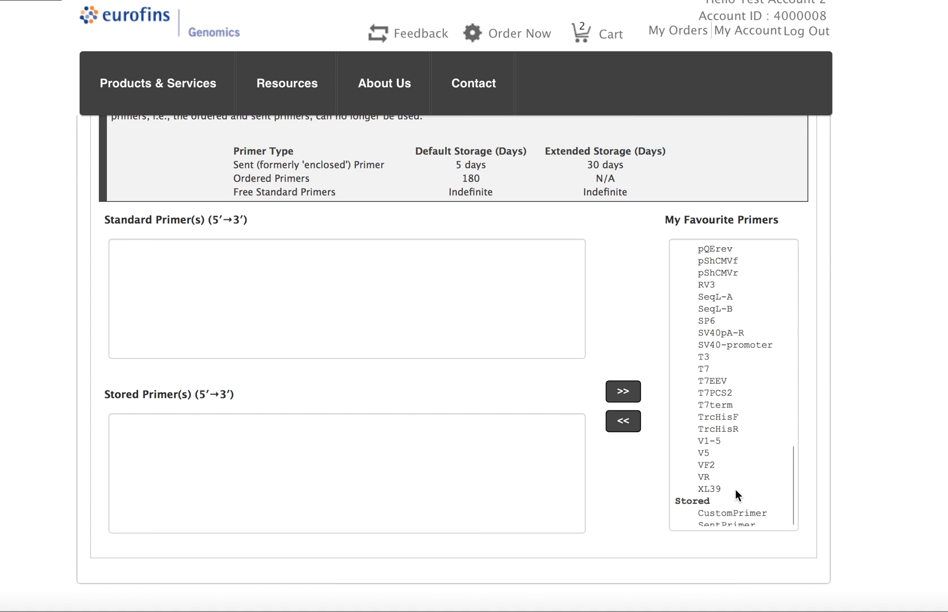
scroll("down", 3)
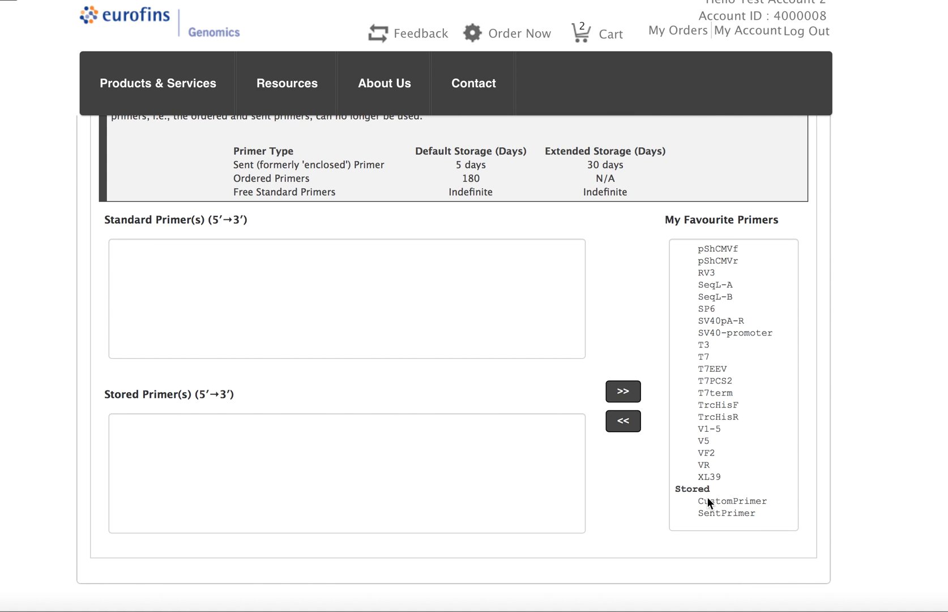
mouse_move(743, 440)
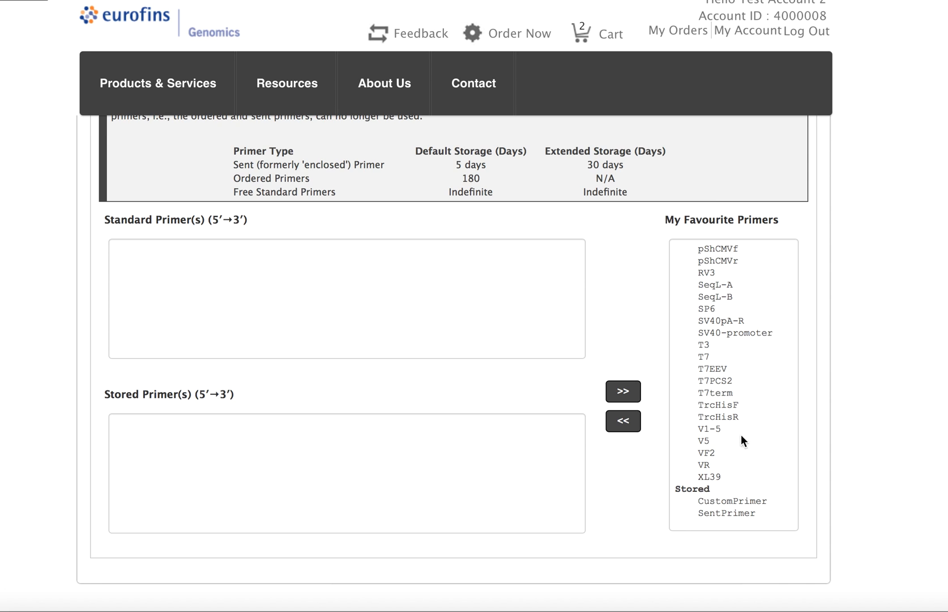
mouse_move(729, 508)
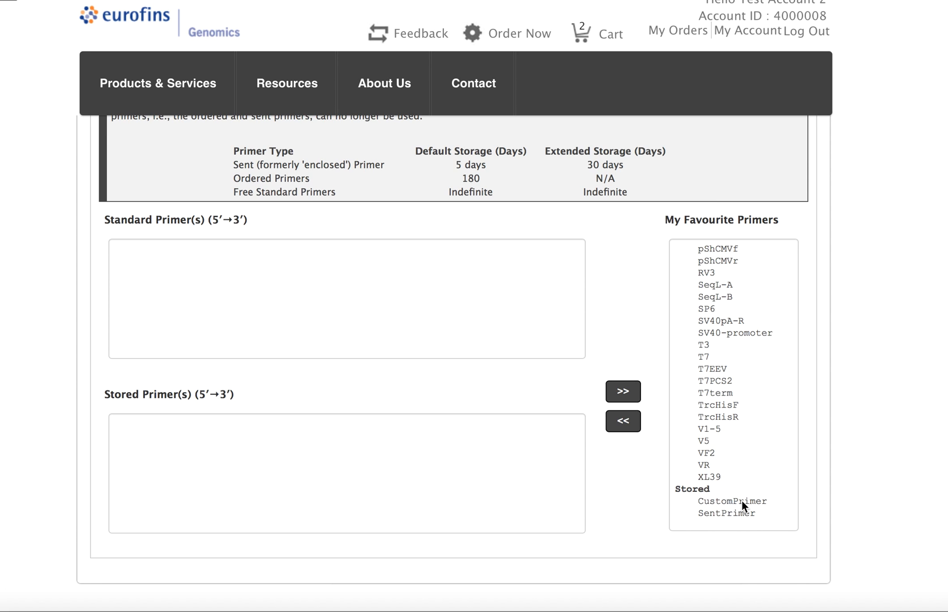
scroll("up", 3)
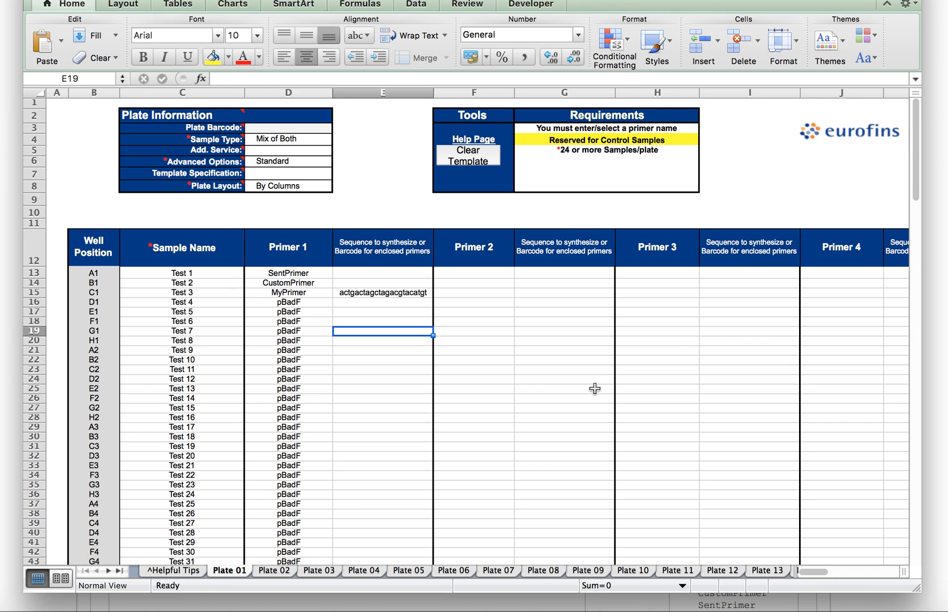
mouse_move(423, 392)
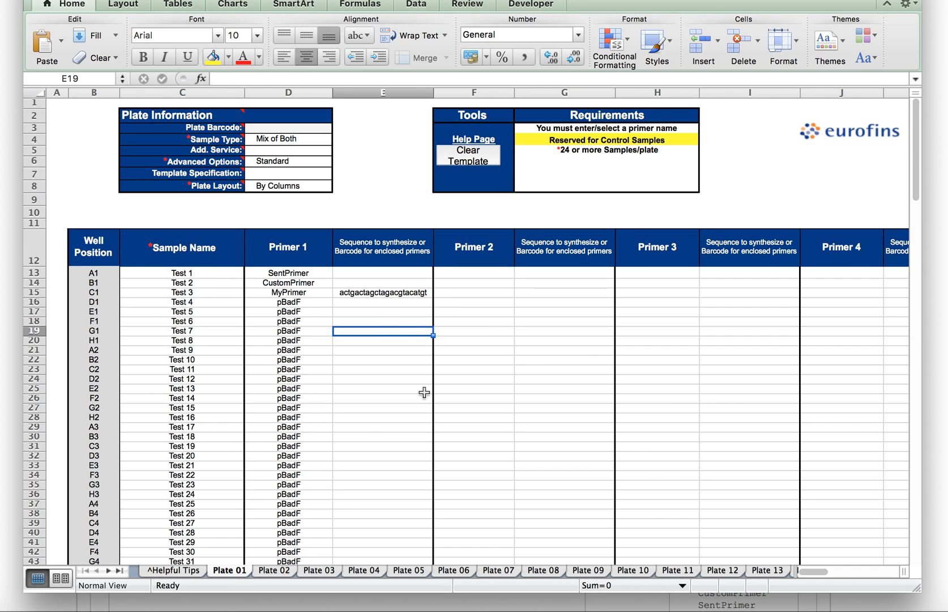
mouse_move(303, 299)
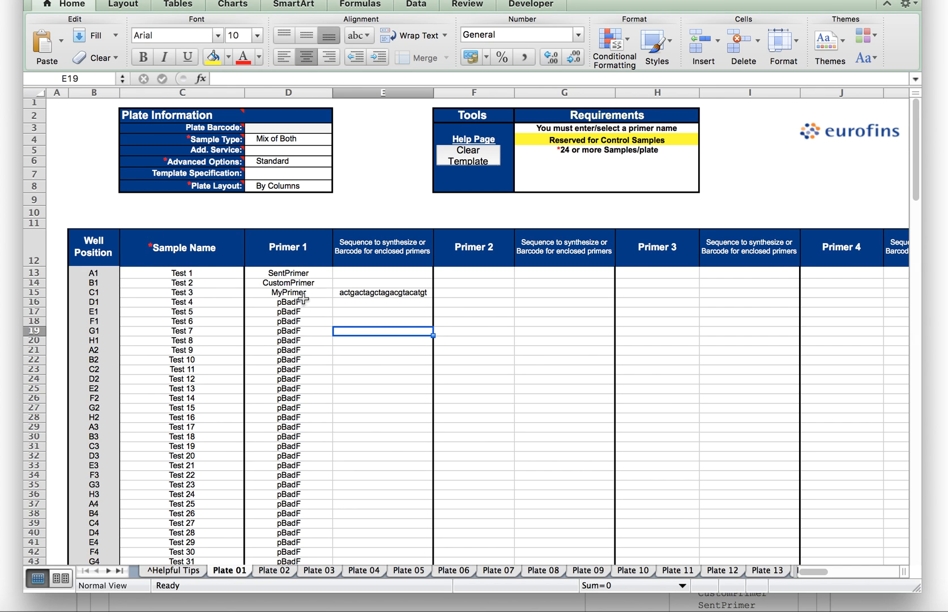
left_click(288, 293)
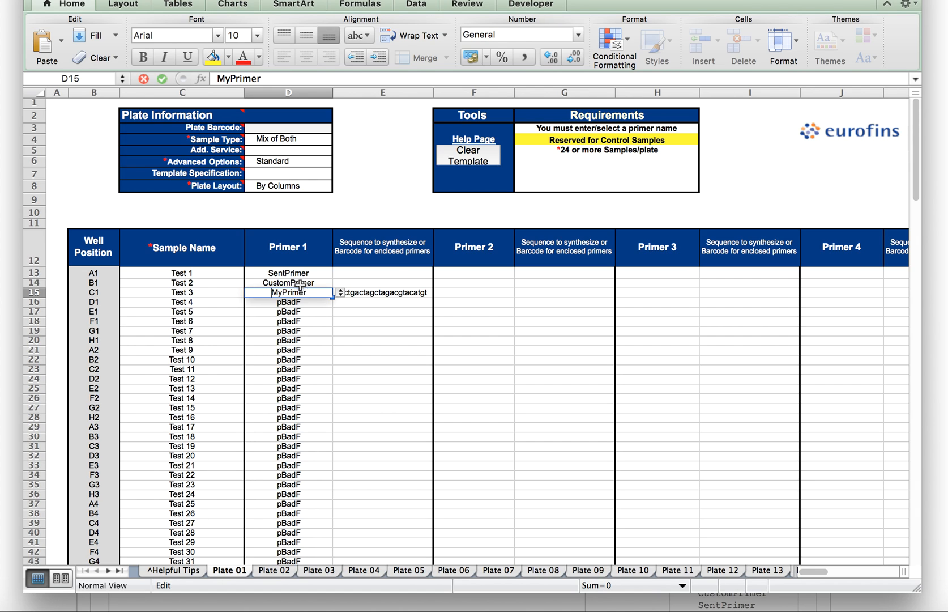
left_click(340, 330)
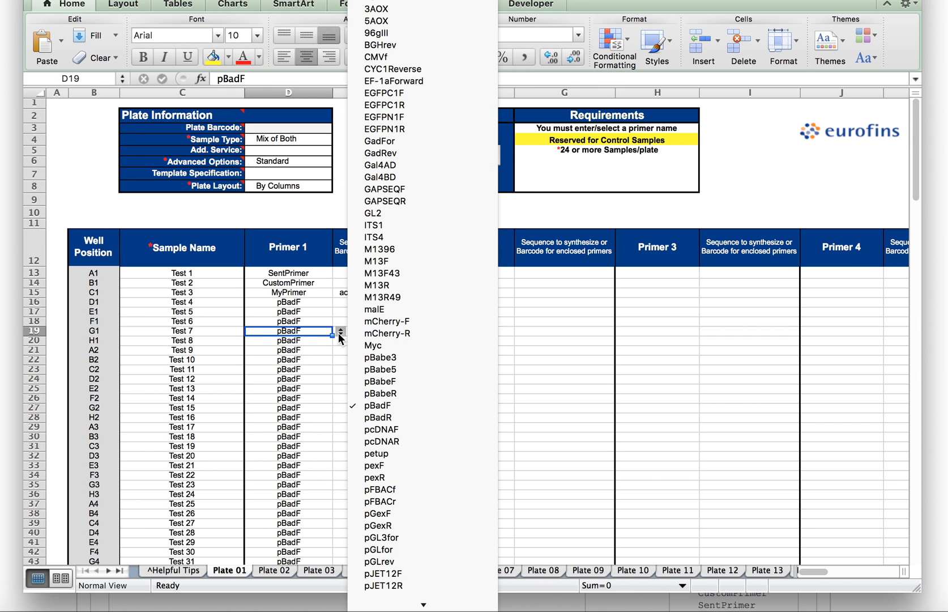
mouse_move(410, 549)
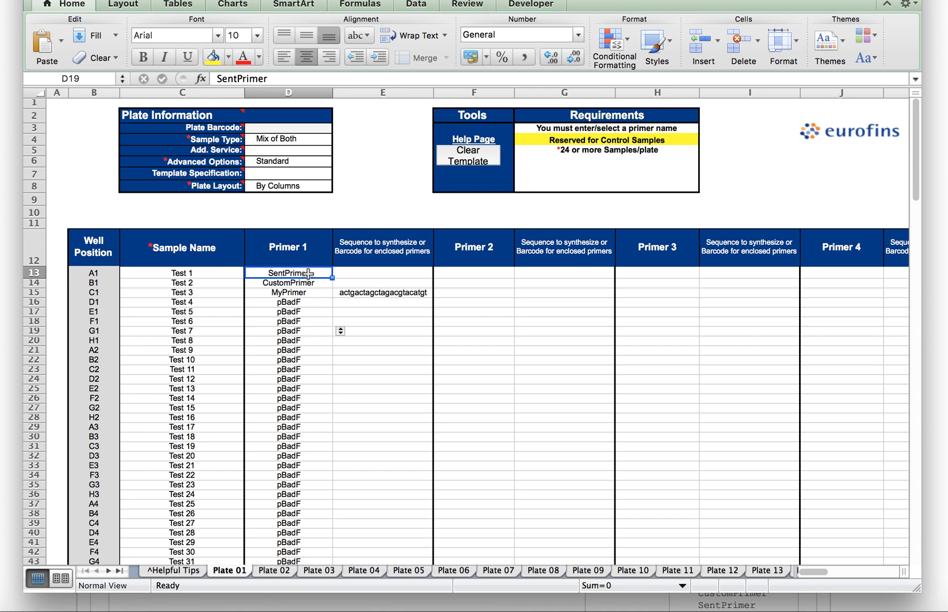
left_click(288, 272)
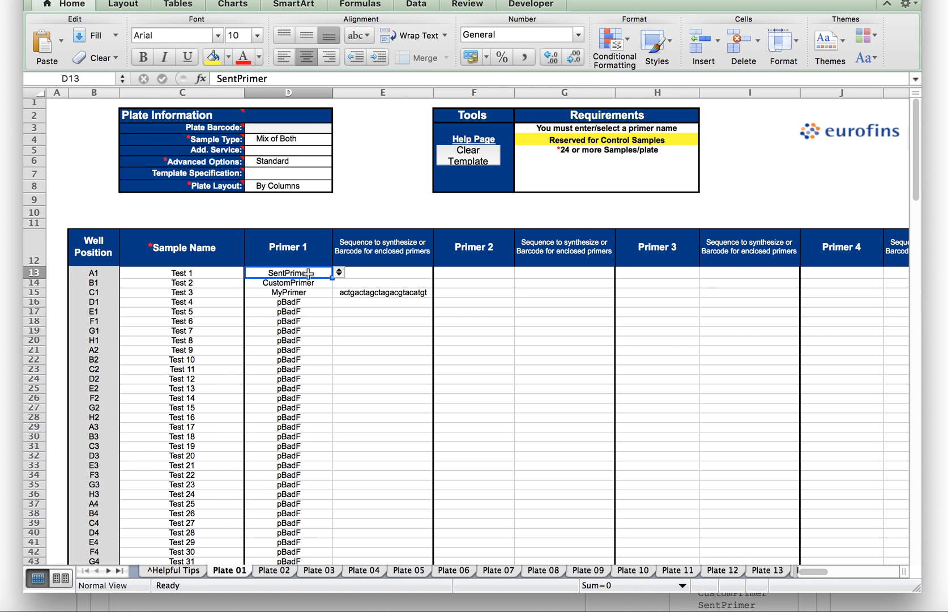
type("Se")
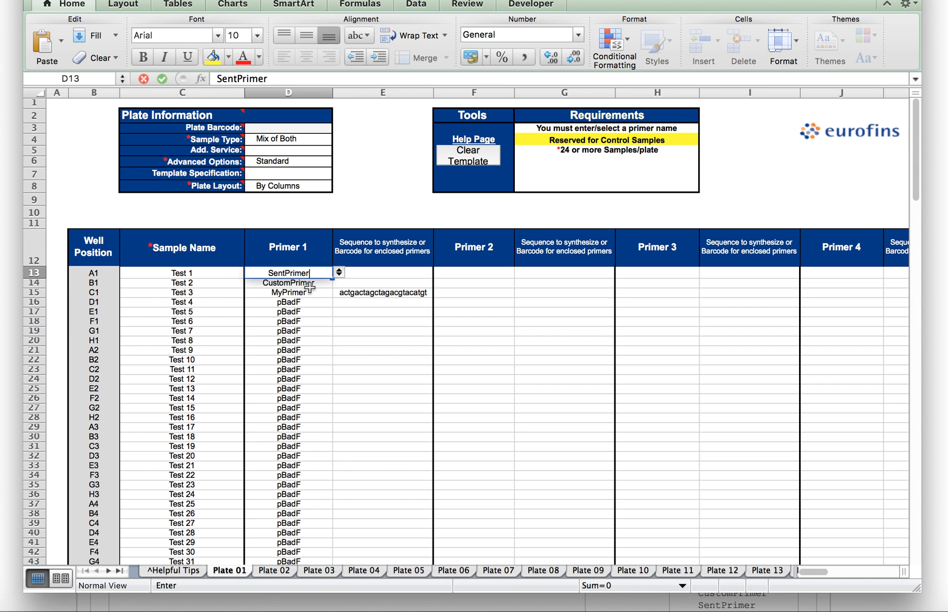
left_click(289, 282)
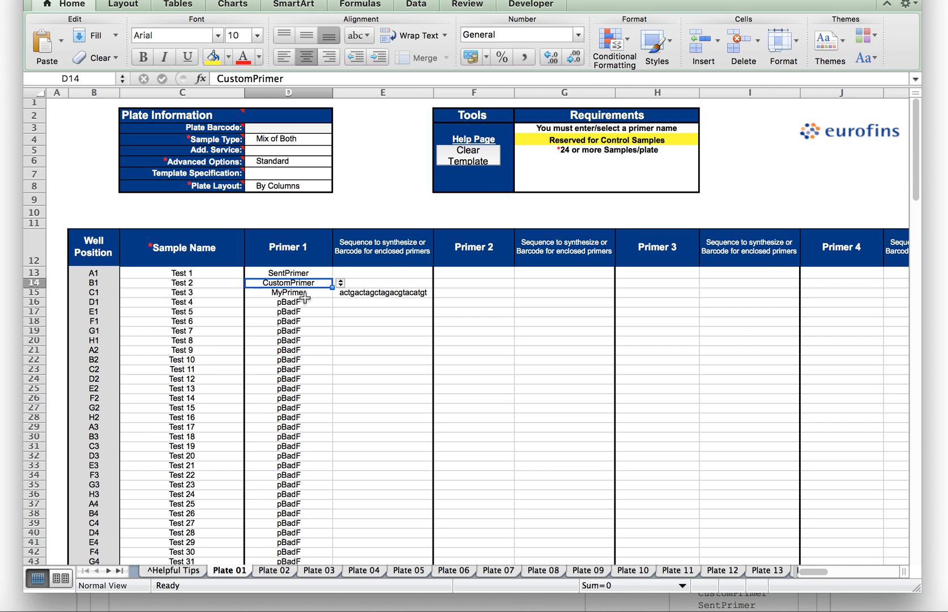
left_click(287, 292)
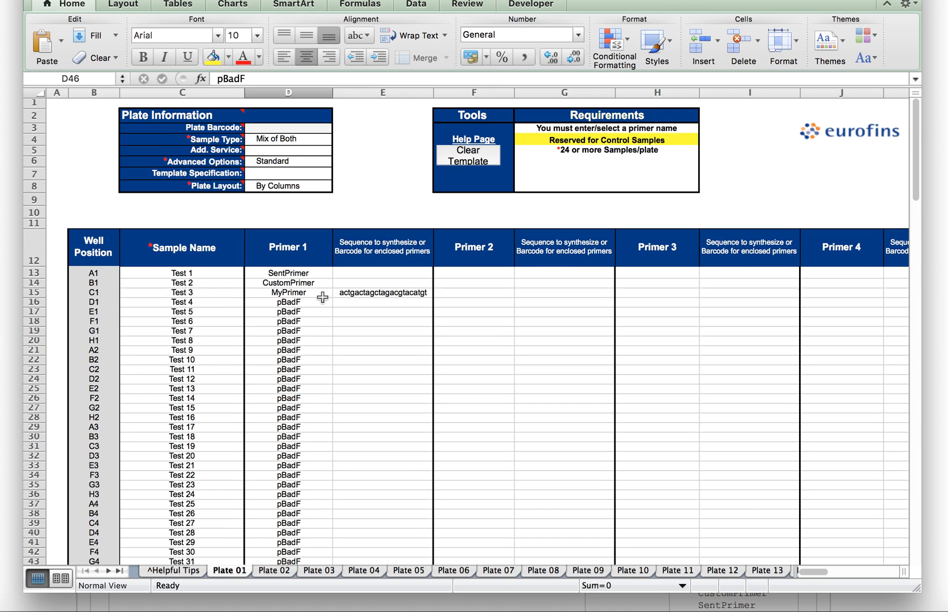
- Give well C1 the custom primer SynPrim with sequence atcgatcg to synthesize
left_click(287, 292)
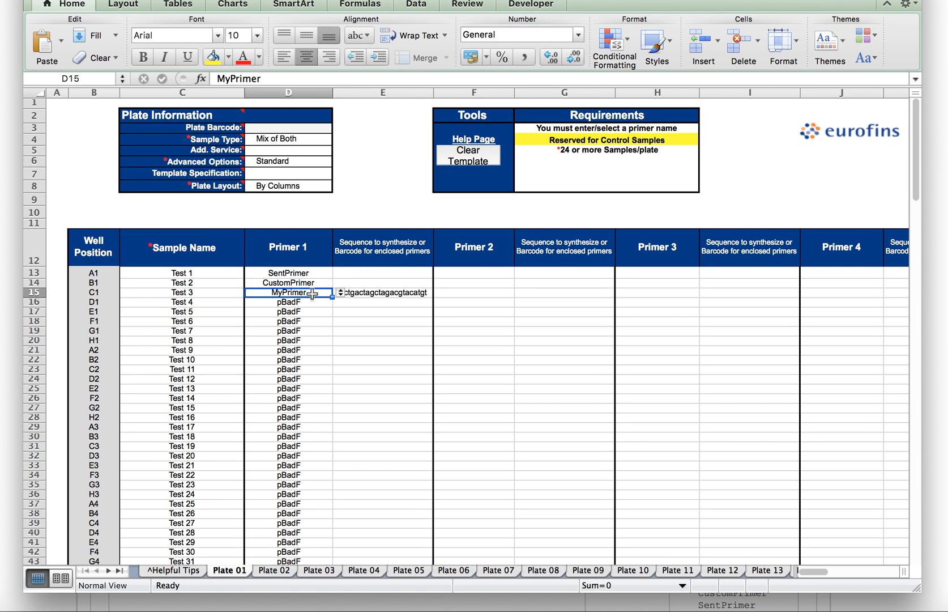
type("SynPrim")
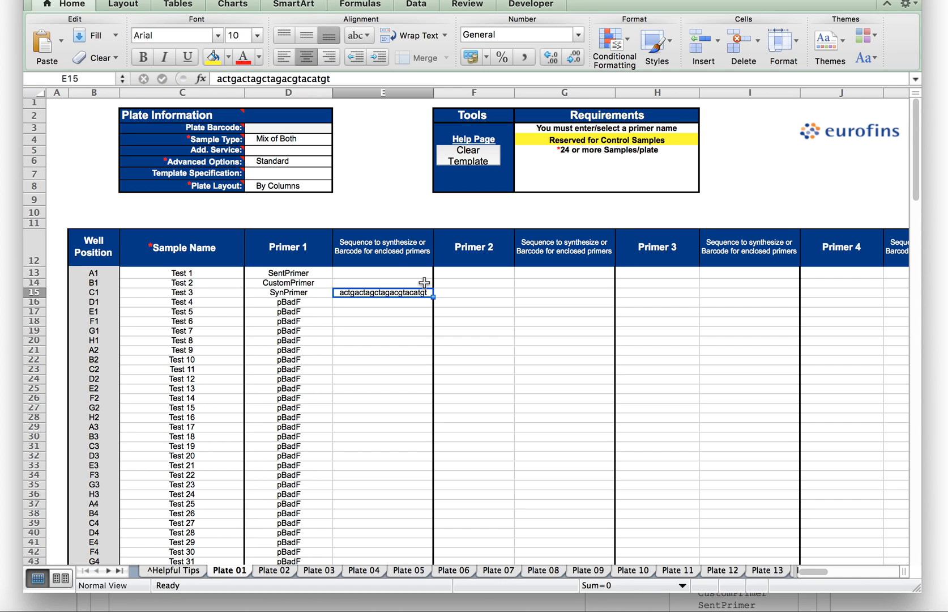
type("atcgatcgatgcatgcatgat")
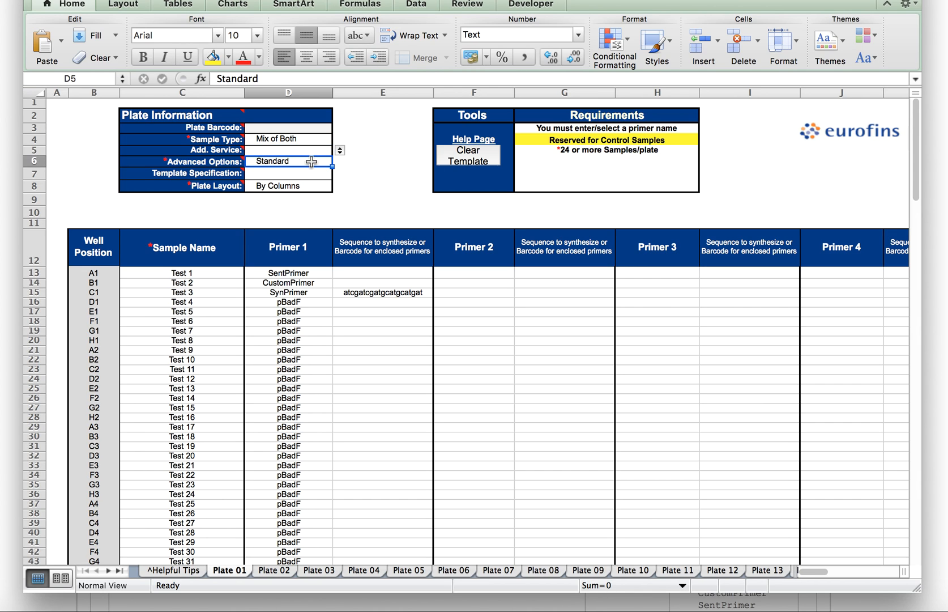
- Set the plate's sample type in D4 to Plasmids instead of Mix of Both
left_click(289, 139)
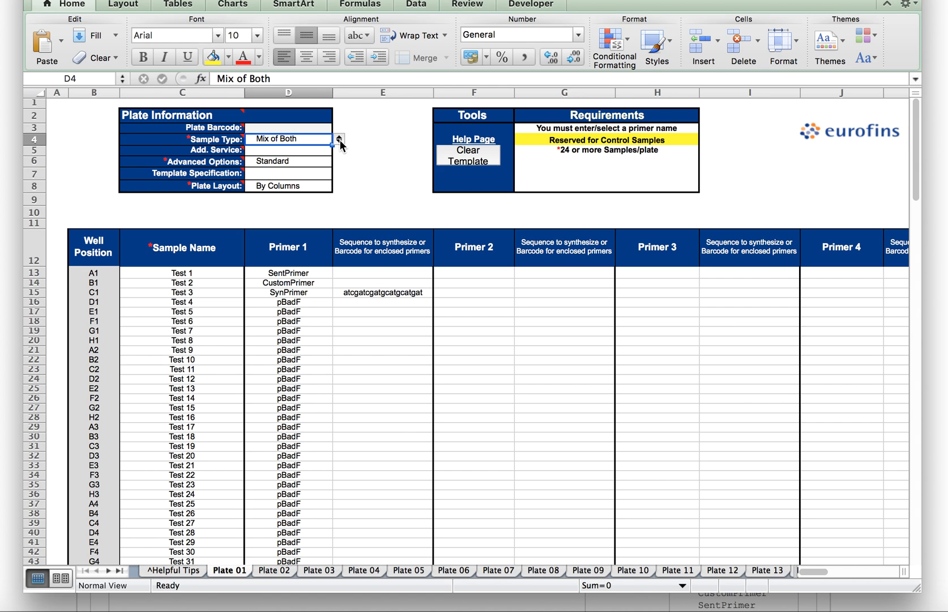
left_click(339, 139)
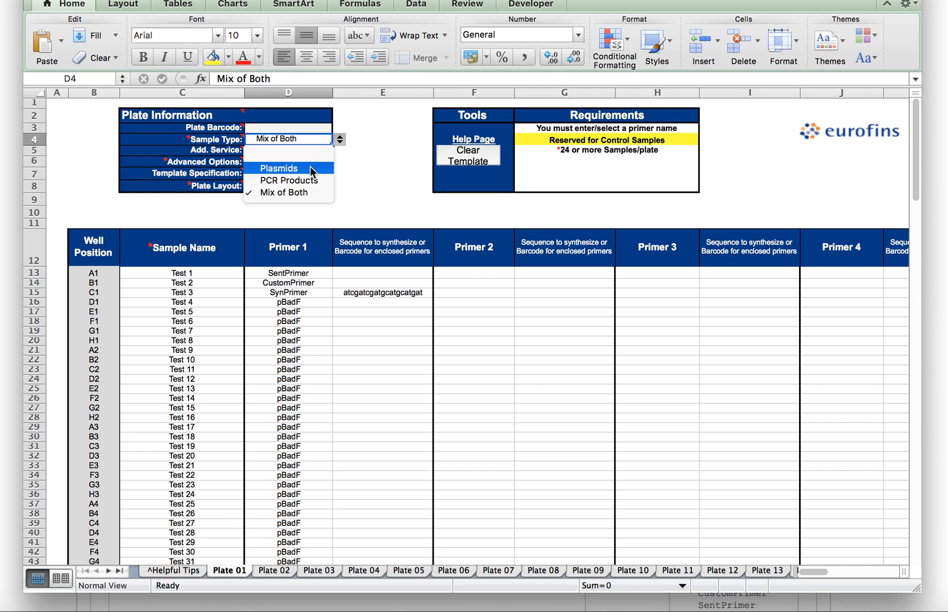
left_click(278, 167)
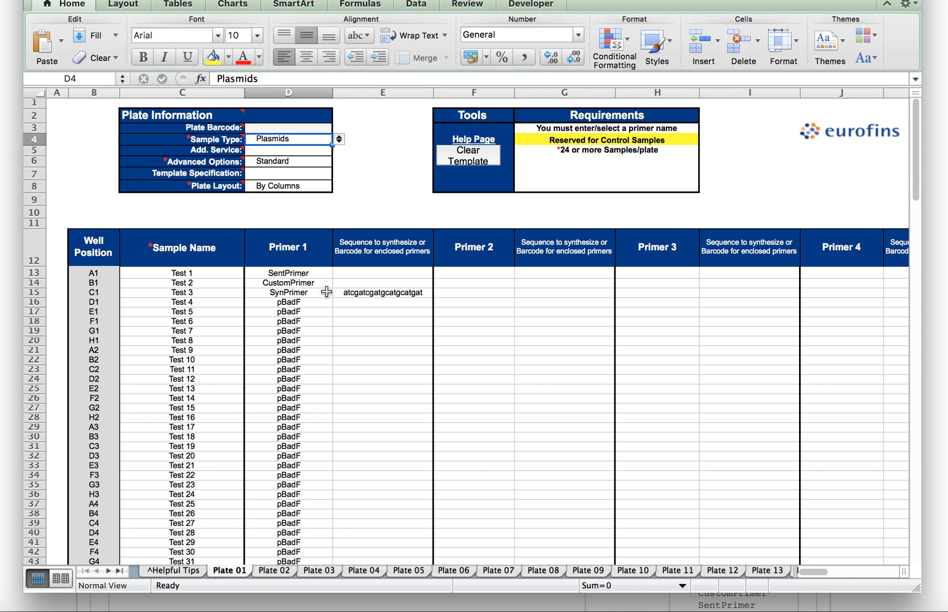
left_click(24, 5)
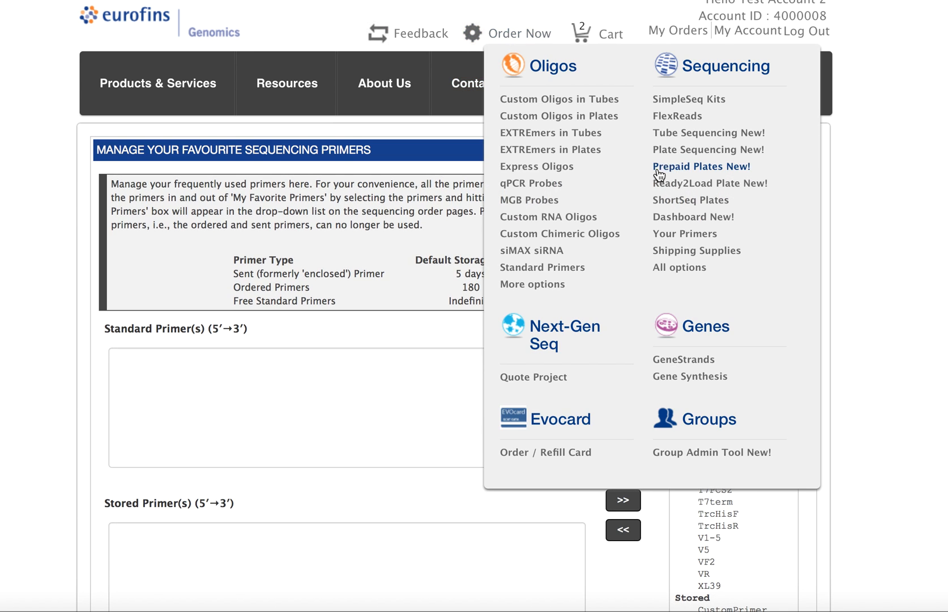
mouse_move(708, 150)
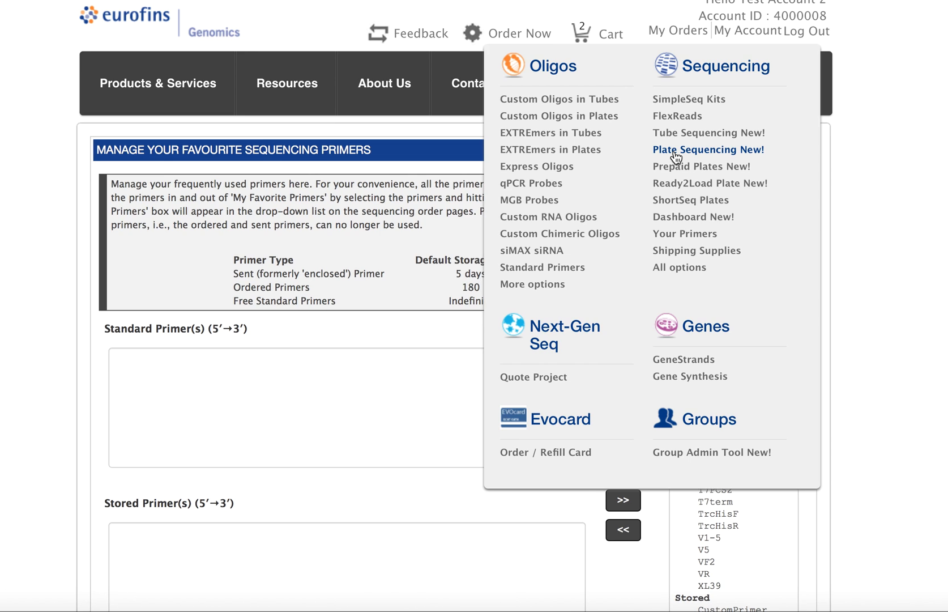
- Start a Plate Sequencing order and choose the TestPrimer template file for upload
left_click(708, 150)
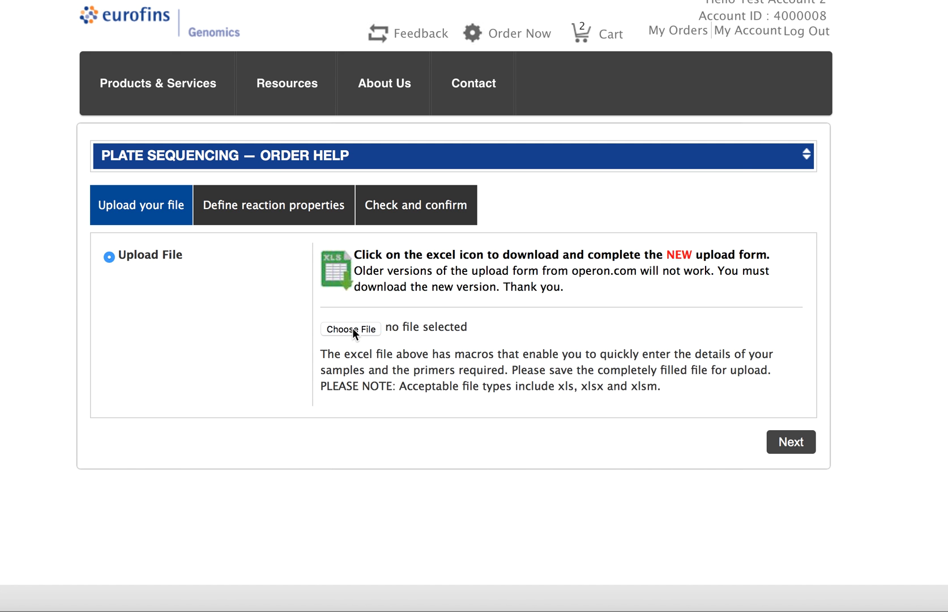
left_click(350, 329)
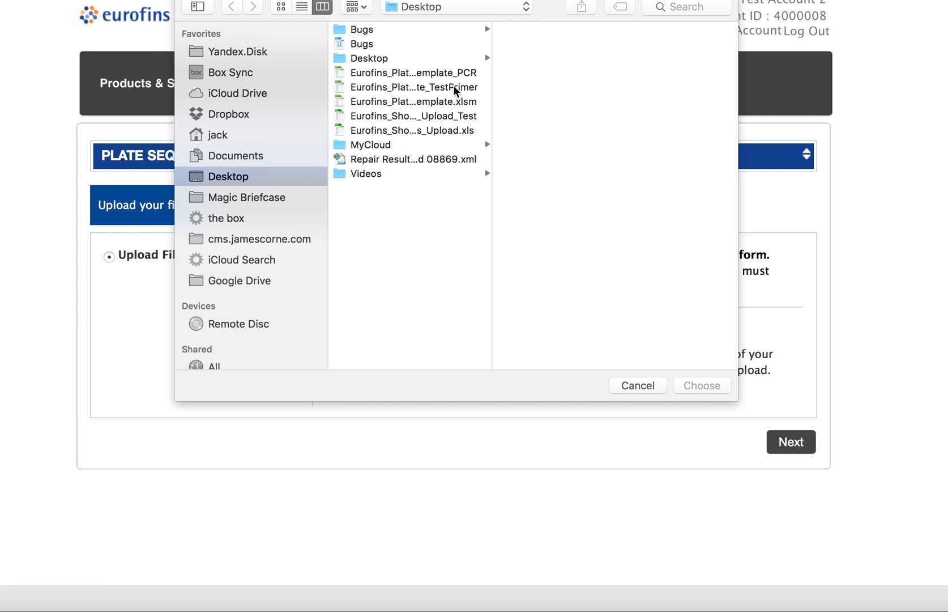
left_click(701, 385)
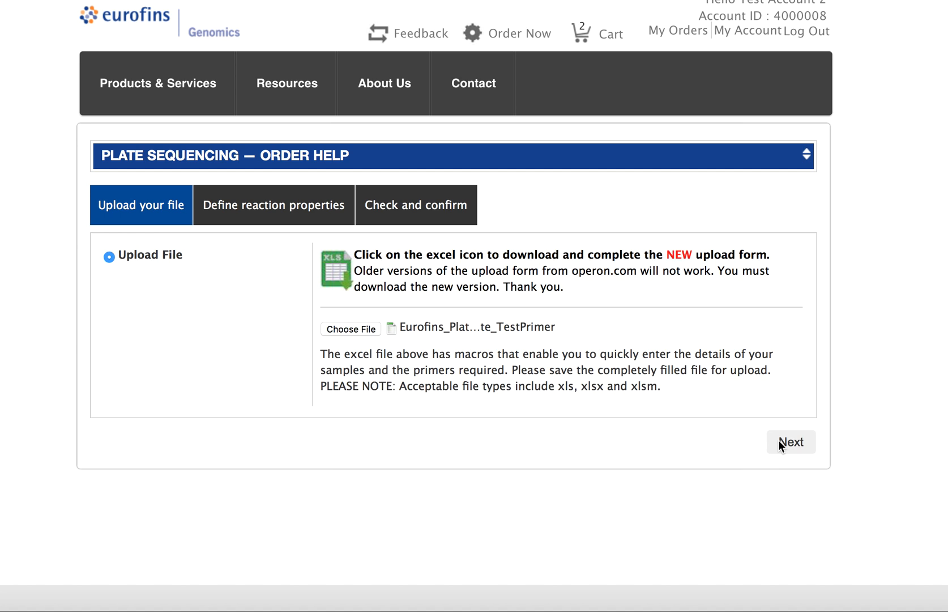
mouse_move(386, 400)
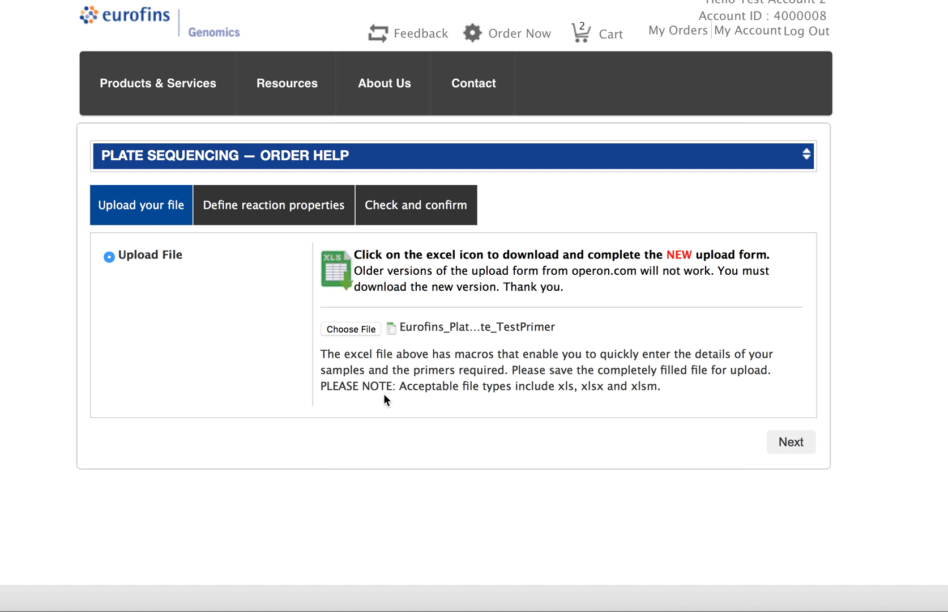
mouse_move(428, 351)
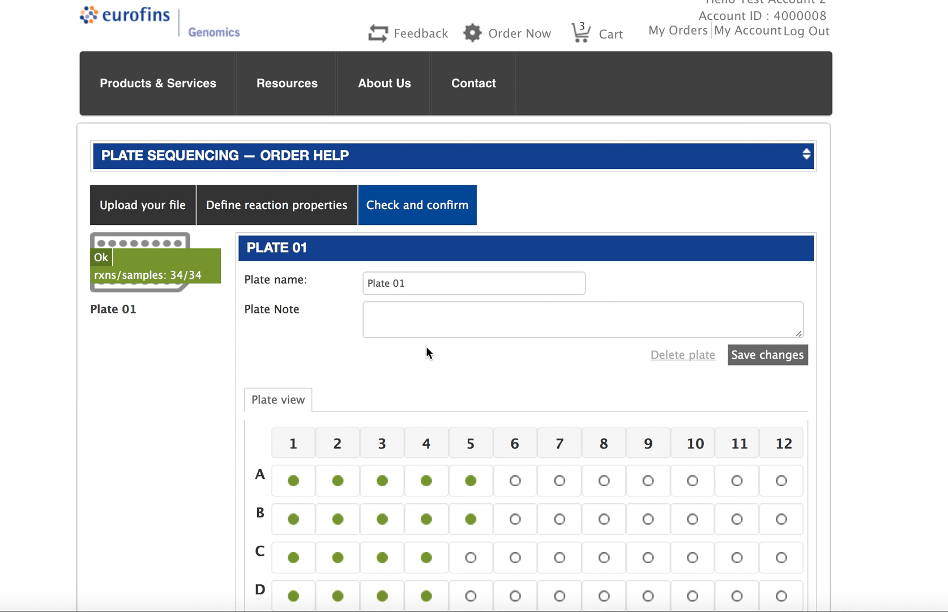
- Bring up well A1's sample details showing Test 1 with stored SentPrimer
scroll("down", 3)
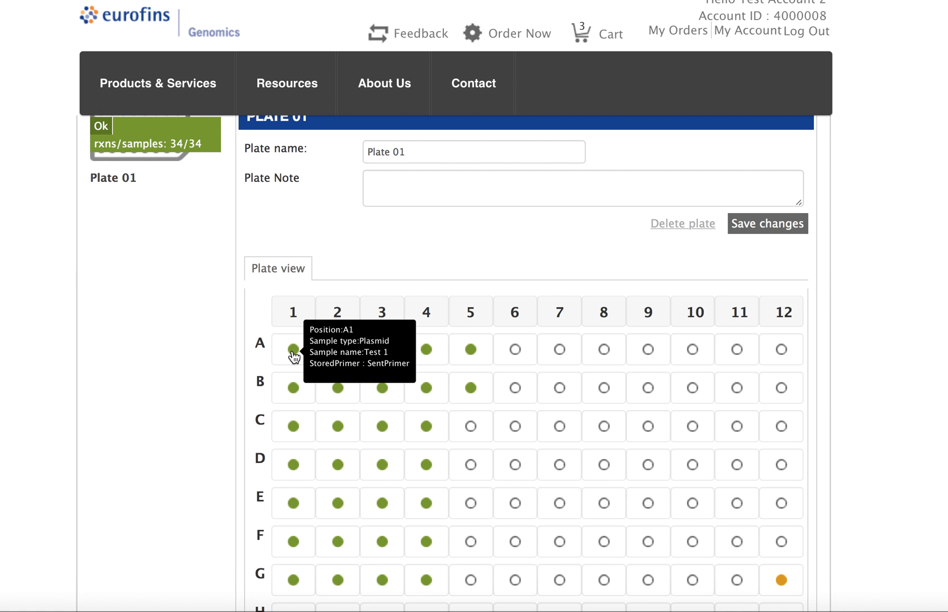
left_click(293, 349)
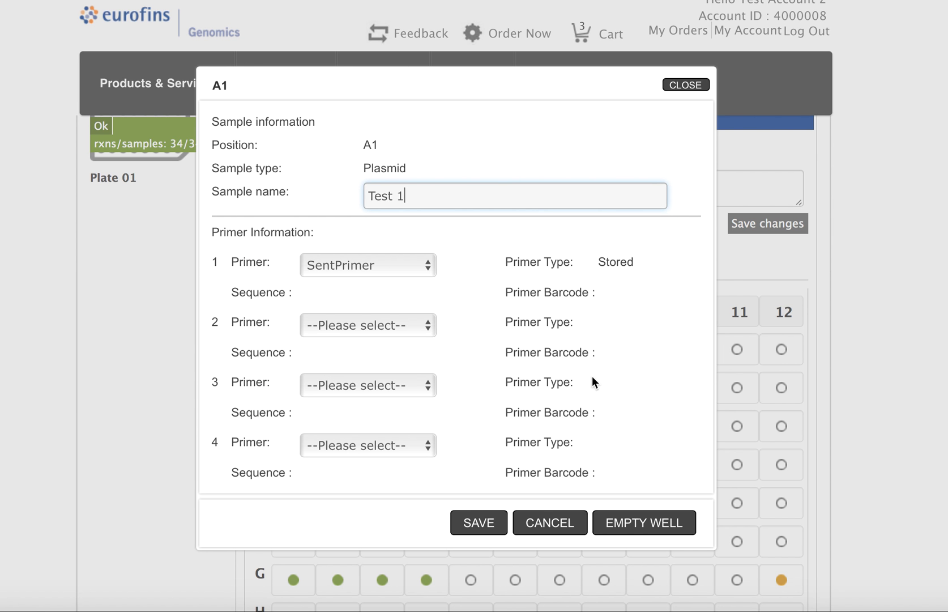
mouse_move(614, 276)
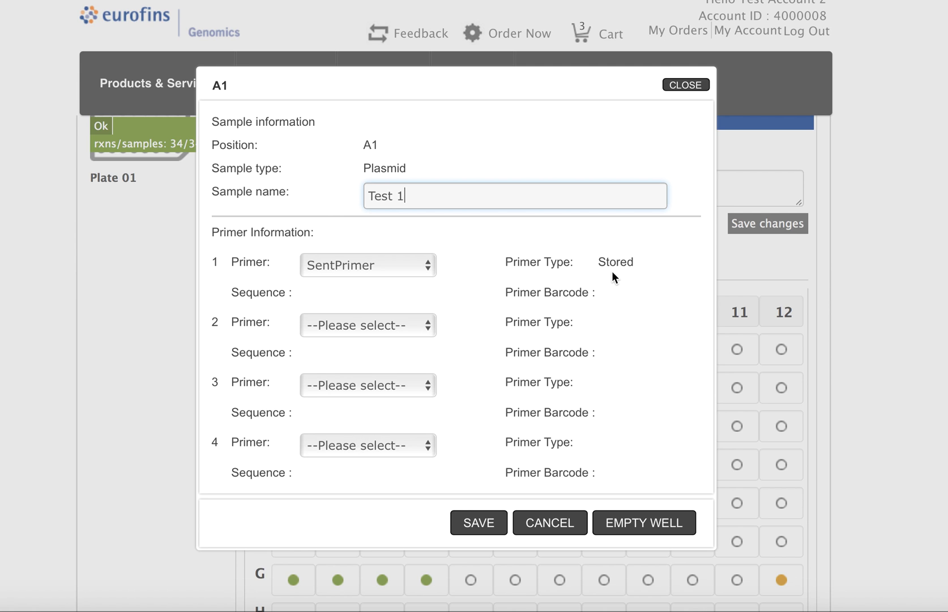
- Review A1's stored primer, B1's CustomPrimer and C1's ordered SynPrimer sequence, then close the details
double_click(614, 262)
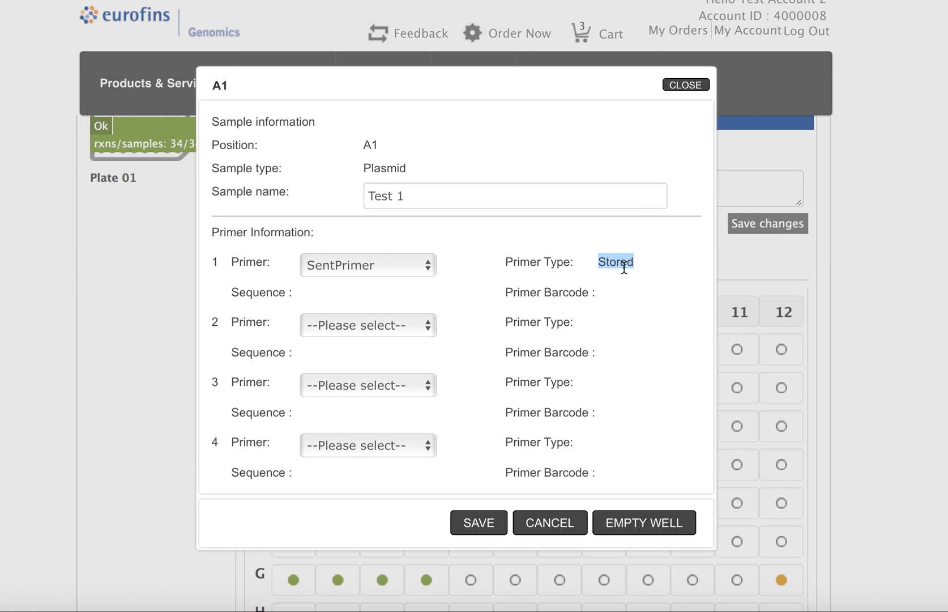
left_click(478, 522)
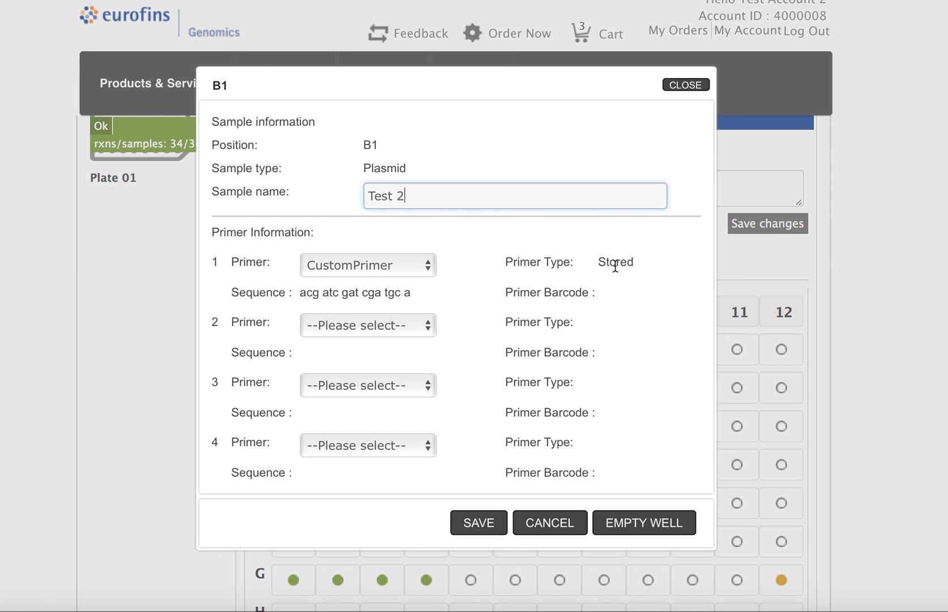
left_click(478, 523)
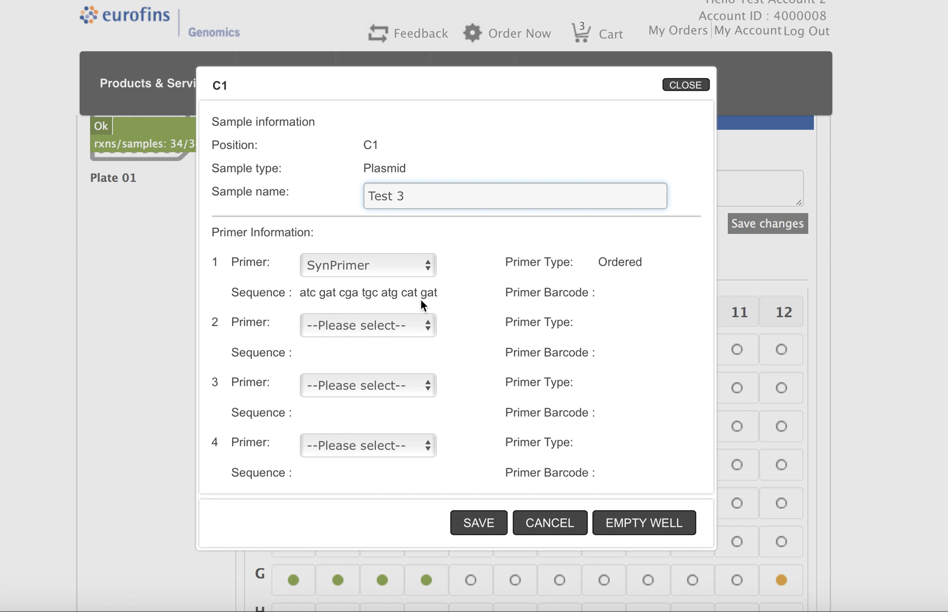
mouse_move(436, 289)
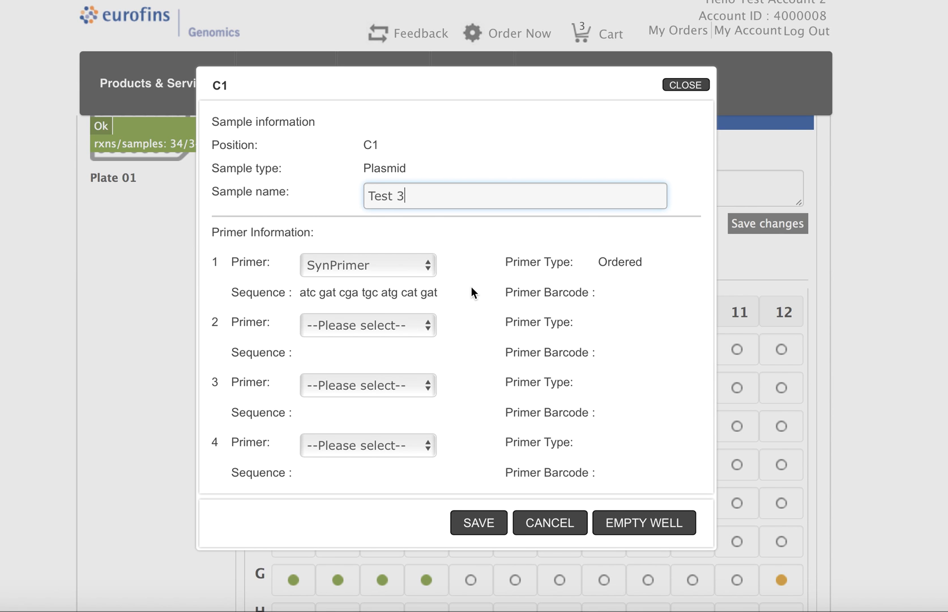
left_click_drag(521, 261, 642, 261)
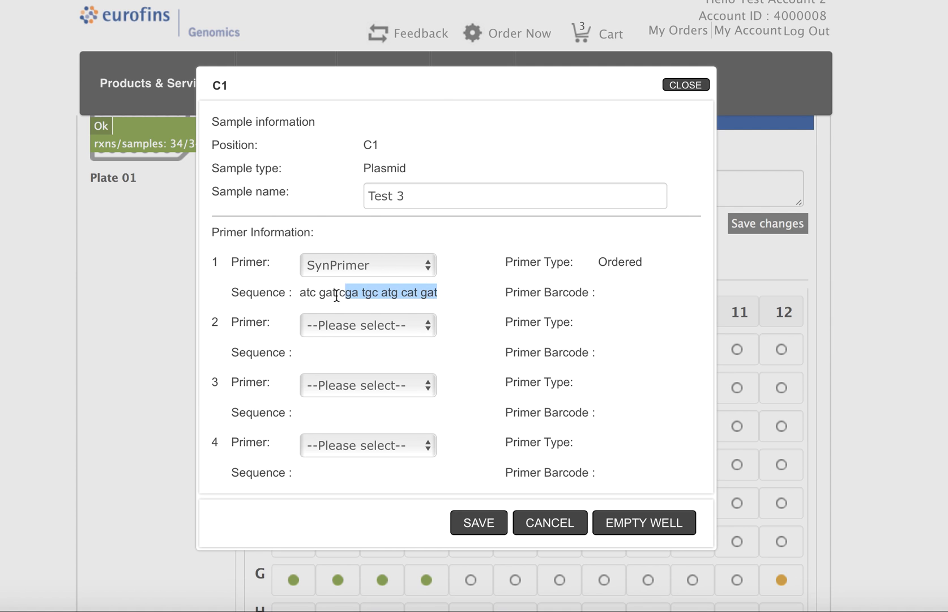
left_click(478, 522)
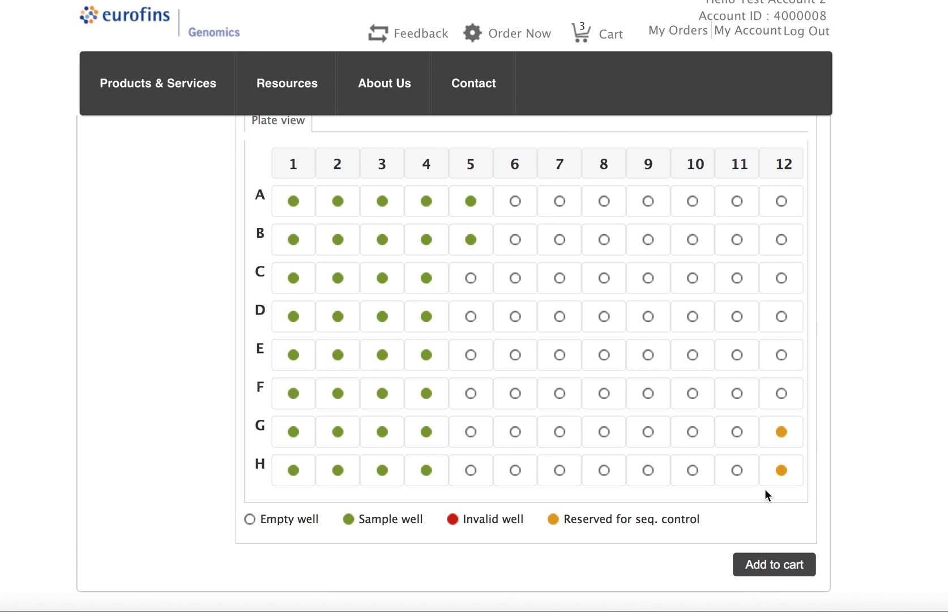
- Add the Plate 01 sequencing order to the cart
left_click(774, 564)
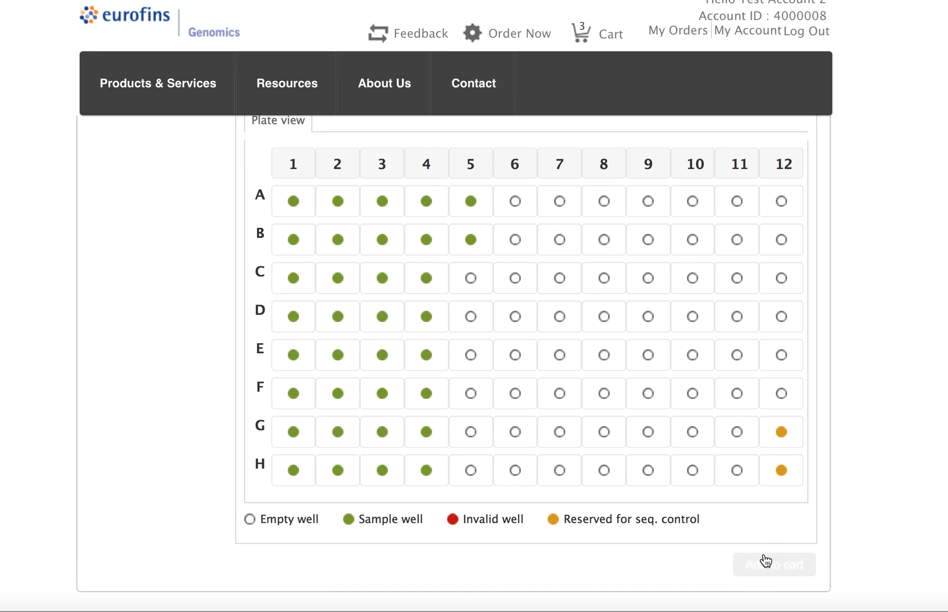